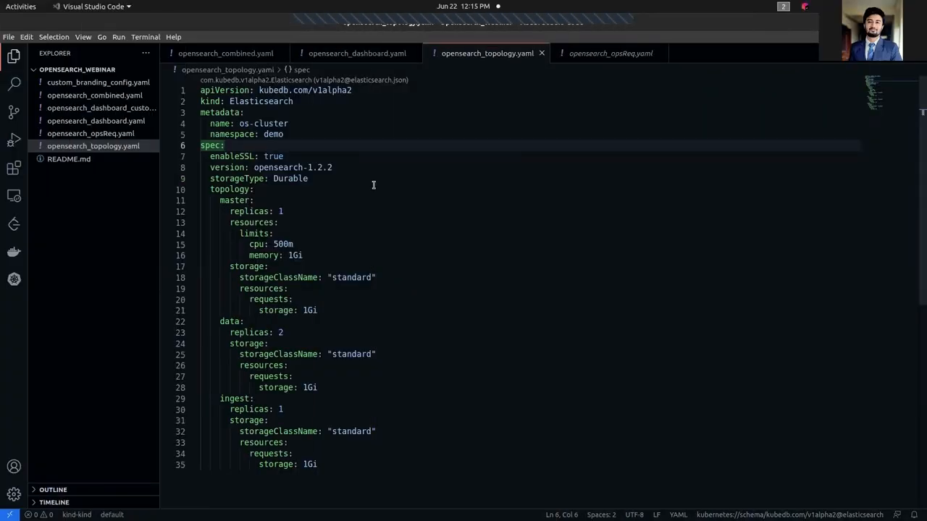
{"action": "mouse_move", "coordinate": [287, 168]}
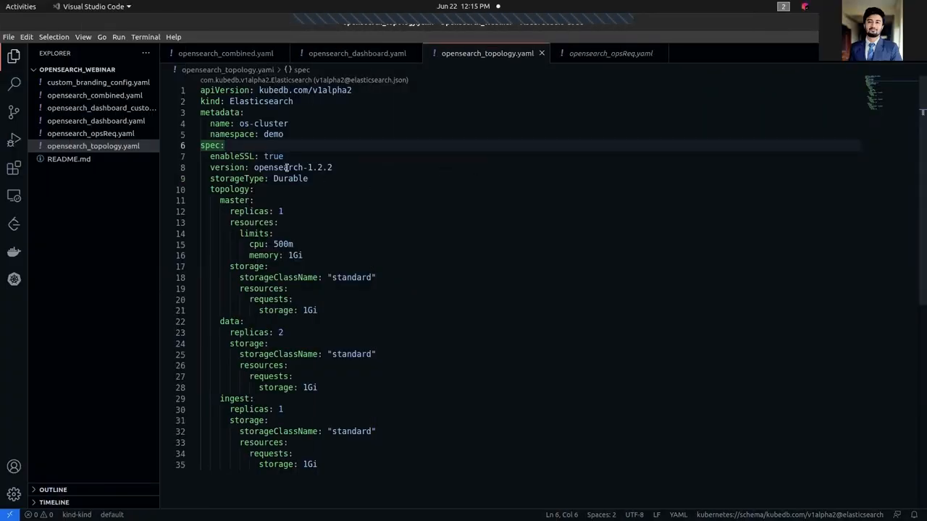
{"action": "mouse_move", "coordinate": [407, 173]}
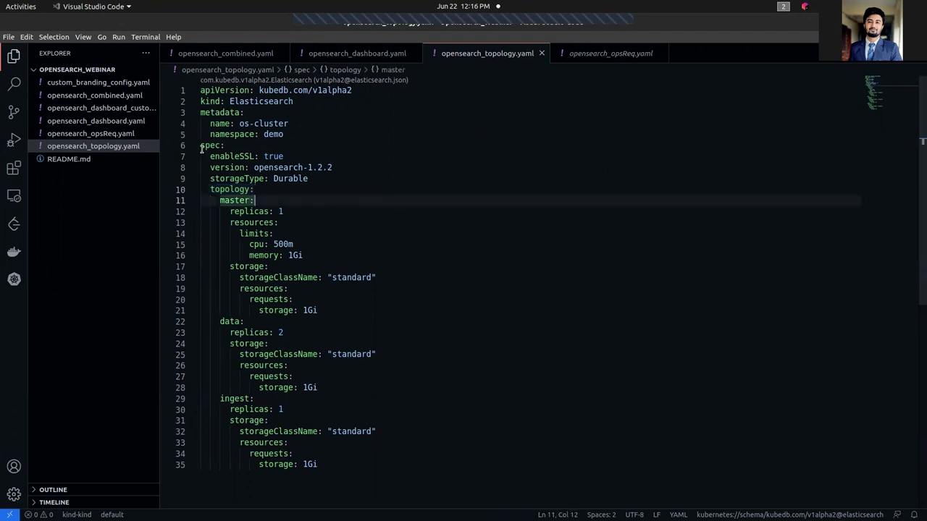
{"action": "mouse_move", "coordinate": [226, 89]}
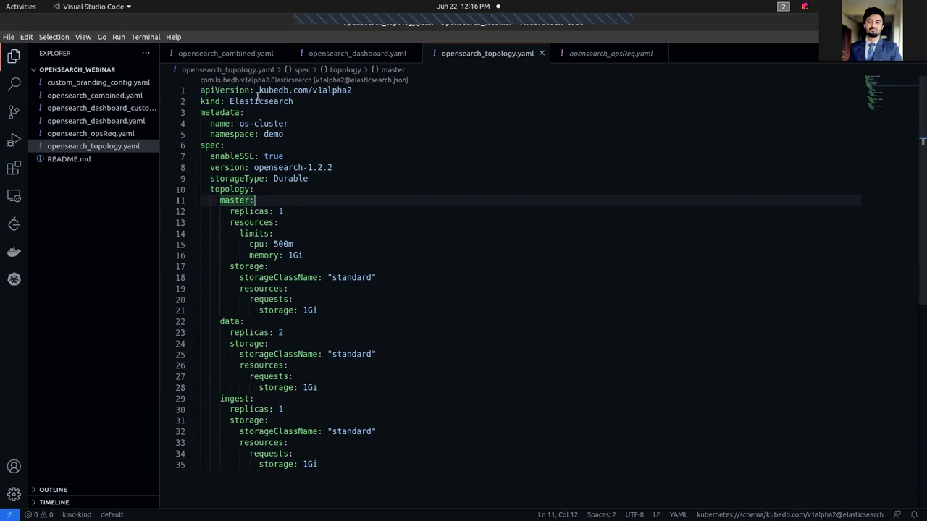
{"action": "mouse_move", "coordinate": [306, 90]}
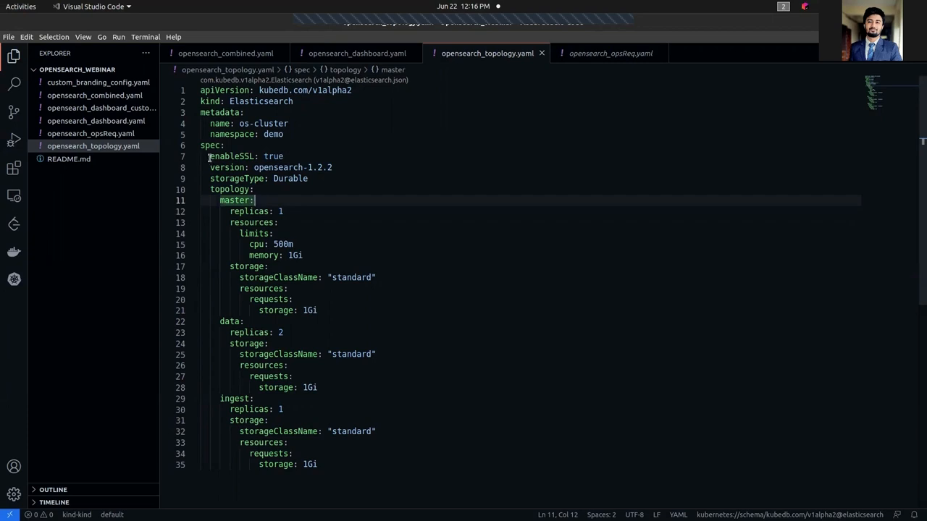
Highlight the enableSSL value, then check kubectl versions (client v1.22.4, server v1.21.1).
{"action": "left_click", "coordinate": [284, 156]}
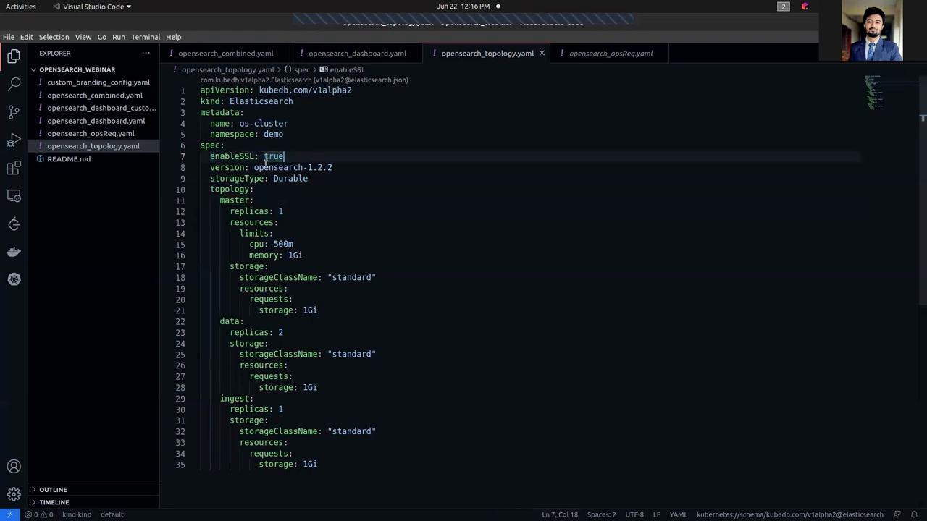
{"action": "mouse_move", "coordinate": [238, 167]}
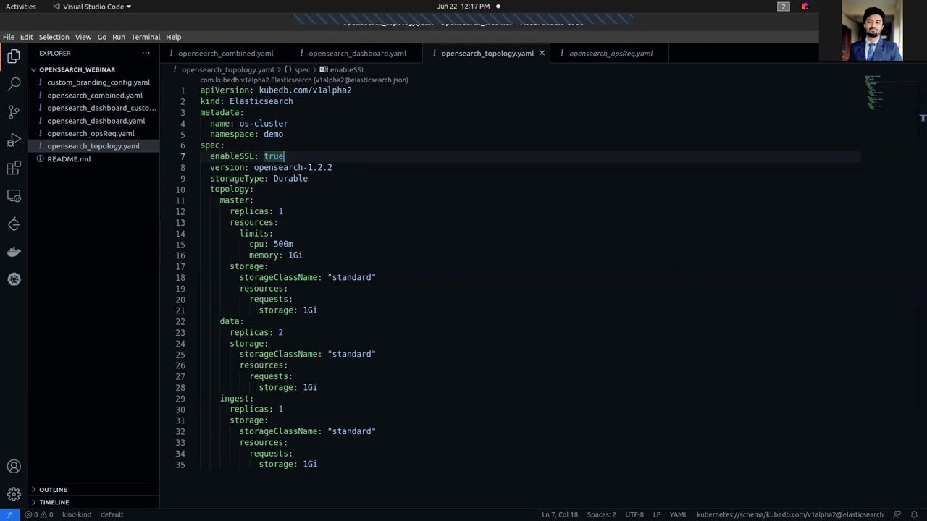
{"action": "mouse_move", "coordinate": [196, 302]}
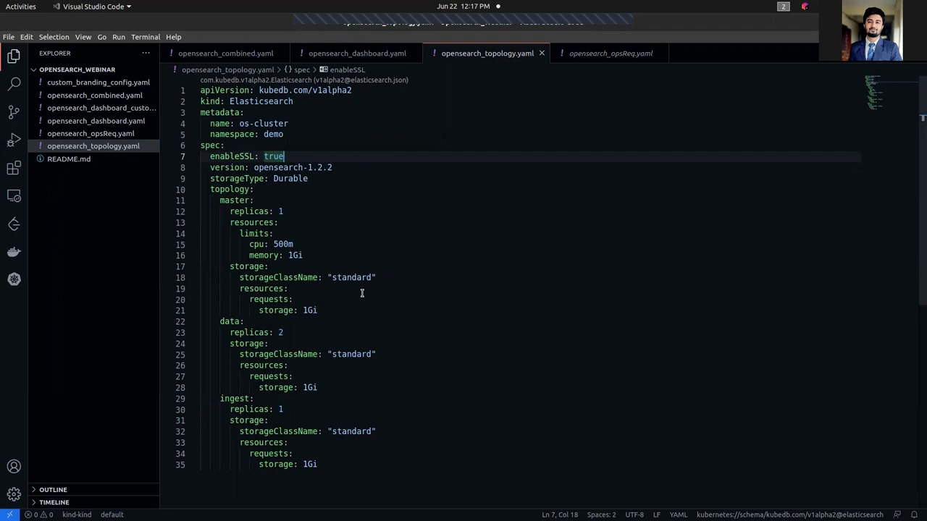
{"action": "mouse_move", "coordinate": [323, 310]}
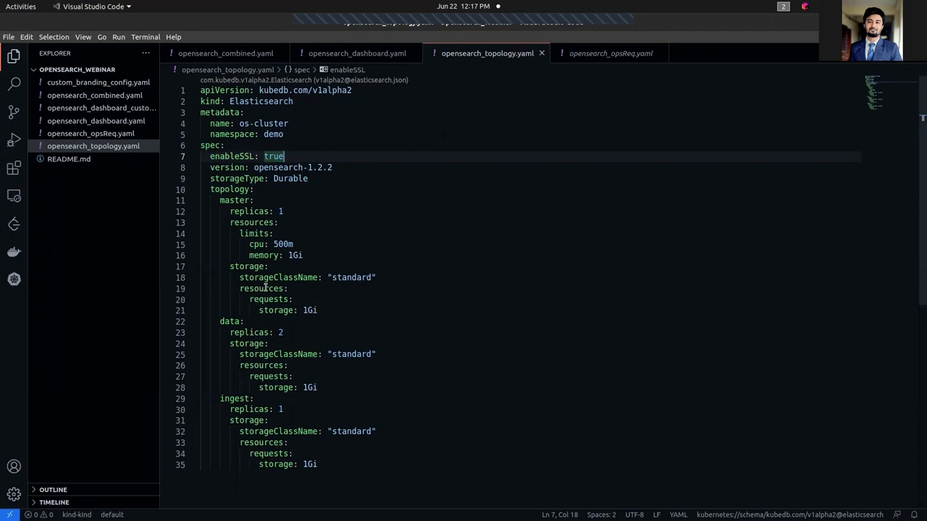
{"action": "mouse_move", "coordinate": [333, 363]}
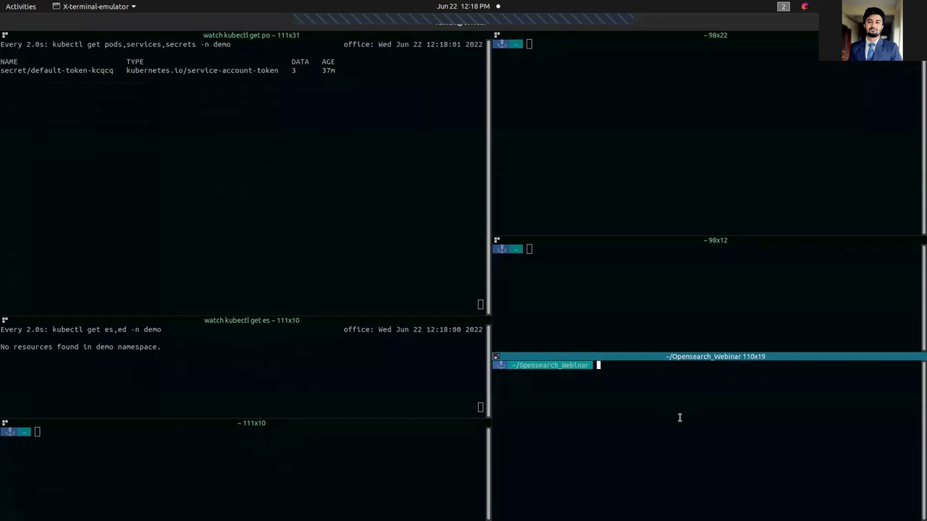
{"action": "type", "text": "kubectl version --short"}
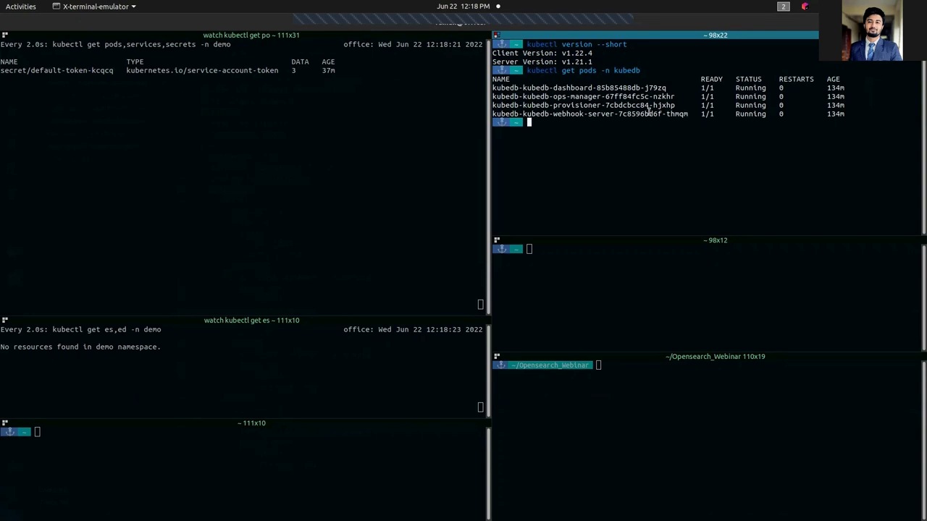
{"action": "mouse_move", "coordinate": [558, 130]}
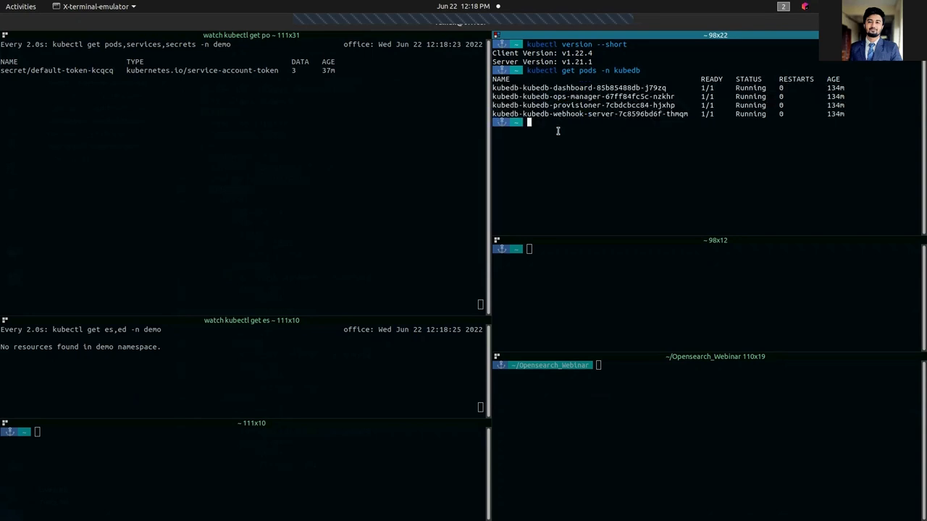
{"action": "mouse_move", "coordinate": [572, 158]}
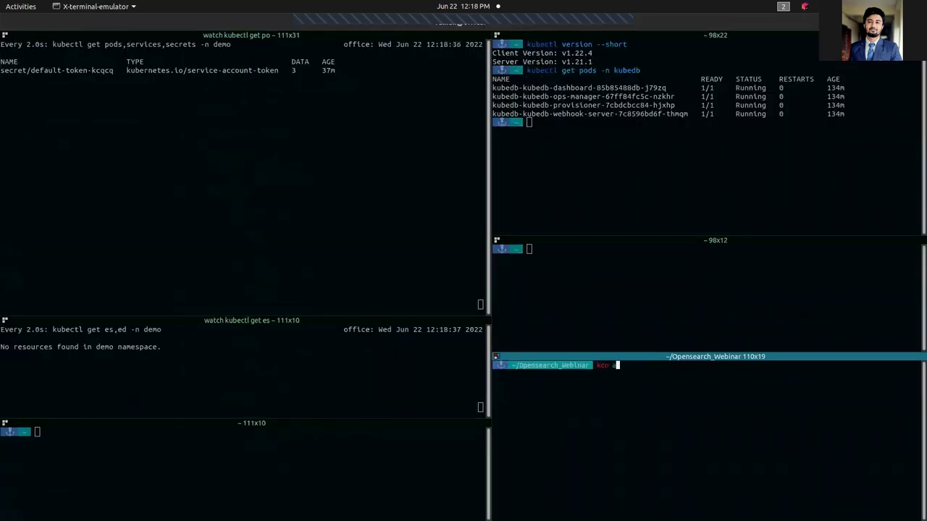
Apply the opensearch_dashboard.yaml manifest to the cluster with kubectl apply -f.
{"action": "type", "text": "kubectl apply -f opensearch_dashboard.yaml"}
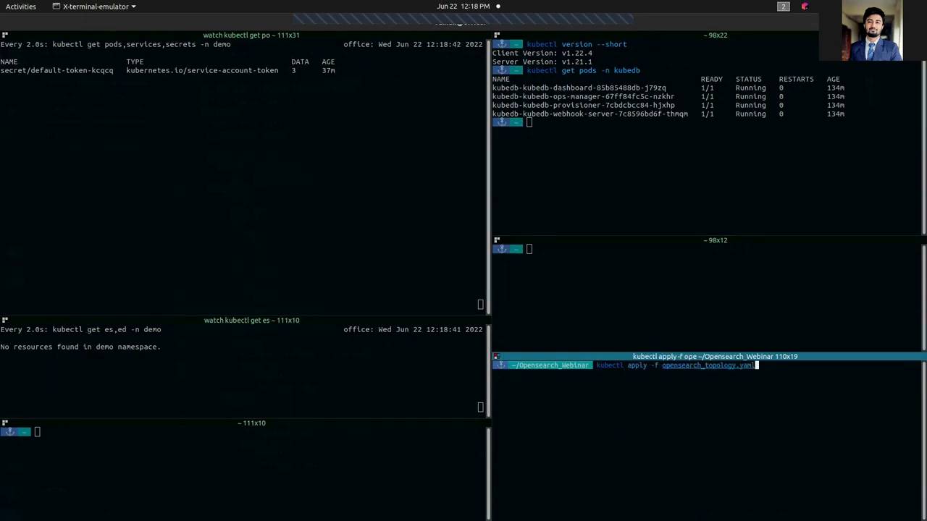
{"action": "key", "text": "Return"}
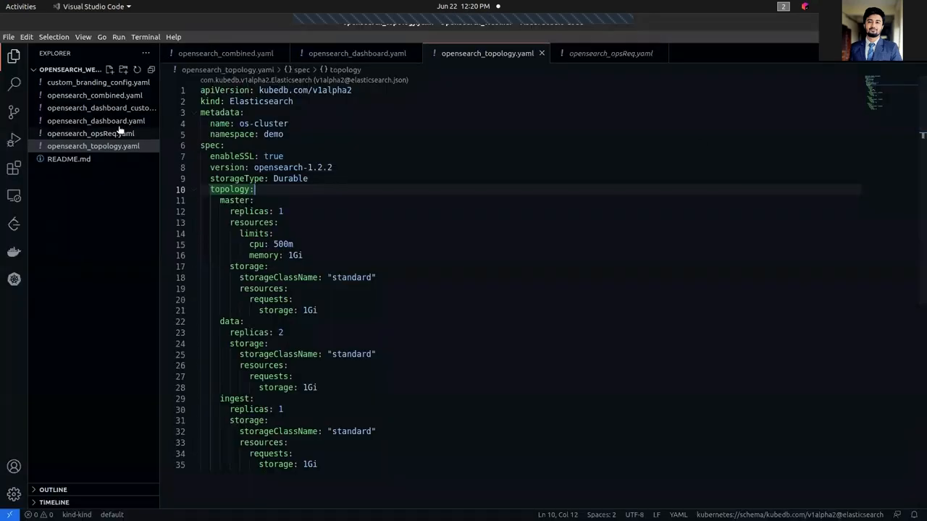
Open opensearch_dashboard.yaml and review its demo namespace and enableSSL setting.
{"action": "left_click", "coordinate": [357, 53]}
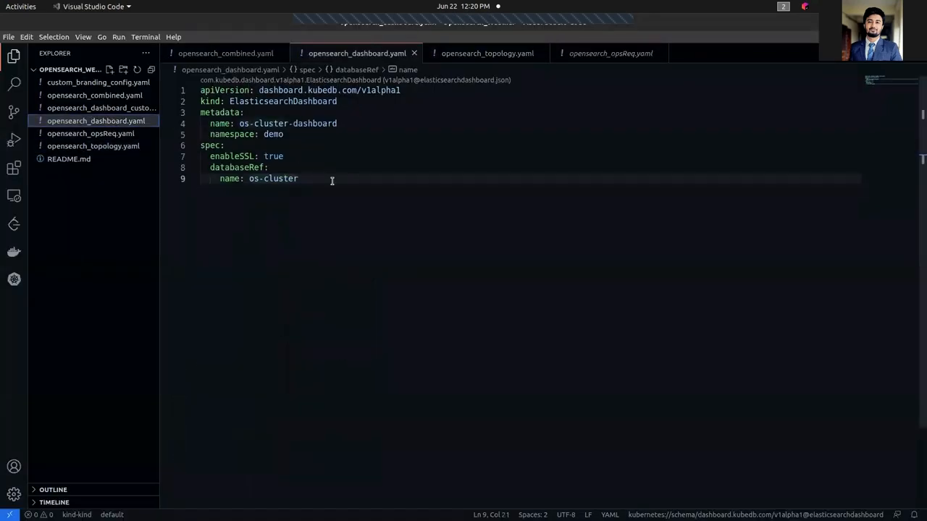
{"action": "mouse_move", "coordinate": [303, 191]}
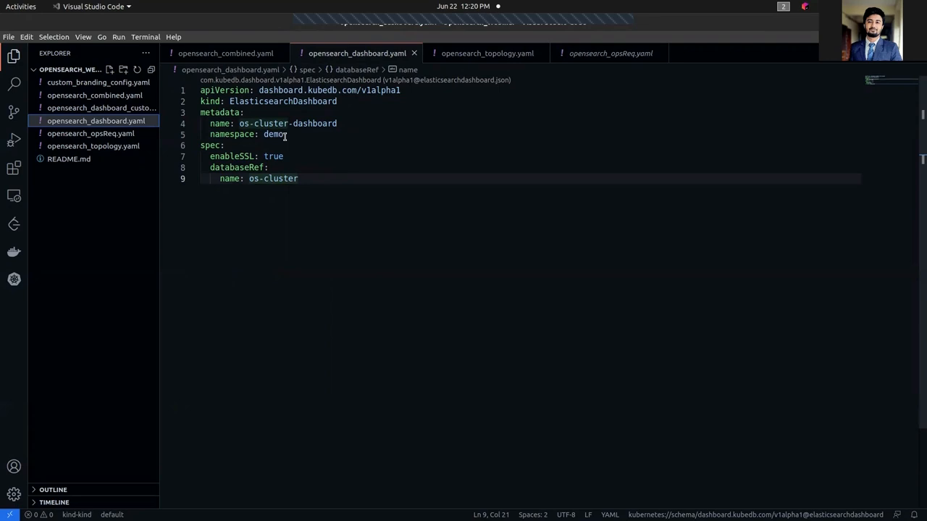
{"action": "left_click", "coordinate": [284, 134]}
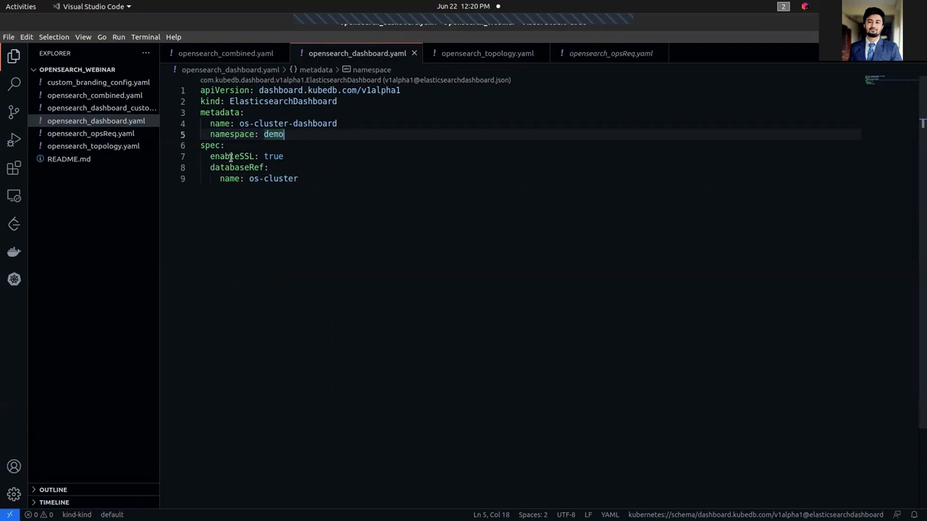
{"action": "left_click", "coordinate": [285, 157]}
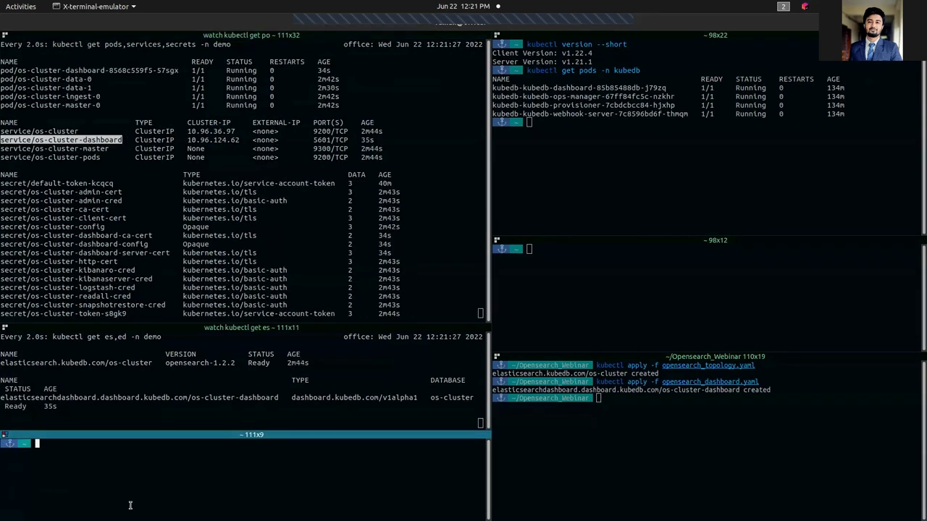
Port-forward service/os-cluster-dashboard on 5601 in the demo namespace.
{"action": "type", "text": "kubectl port-forward -n demo service/os-cluster-dashboard 5601"}
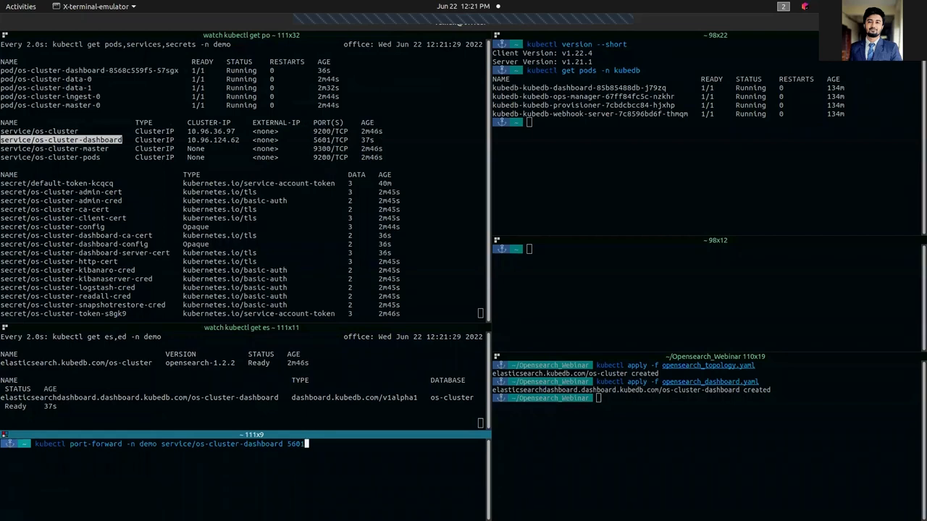
{"action": "key", "text": "Return"}
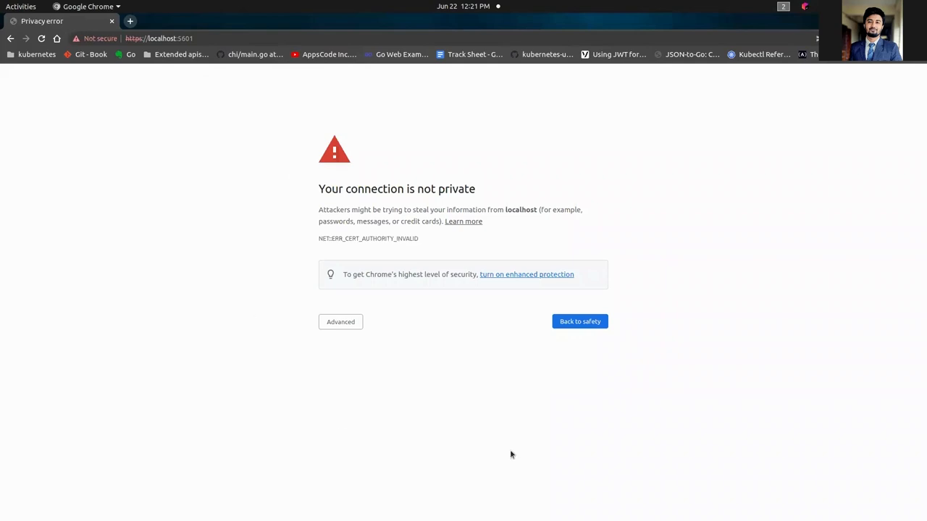
{"action": "mouse_move", "coordinate": [450, 136]}
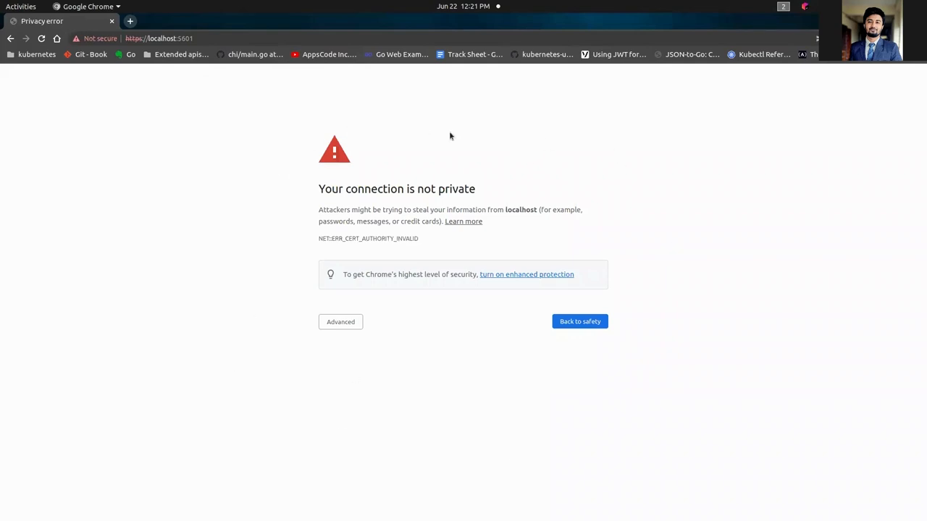
{"action": "mouse_move", "coordinate": [223, 260]}
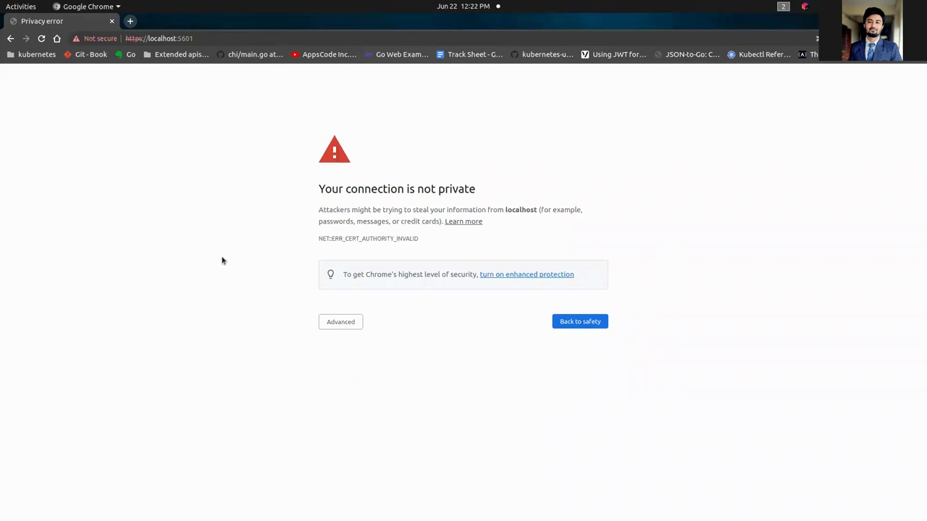
{"action": "mouse_move", "coordinate": [316, 346]}
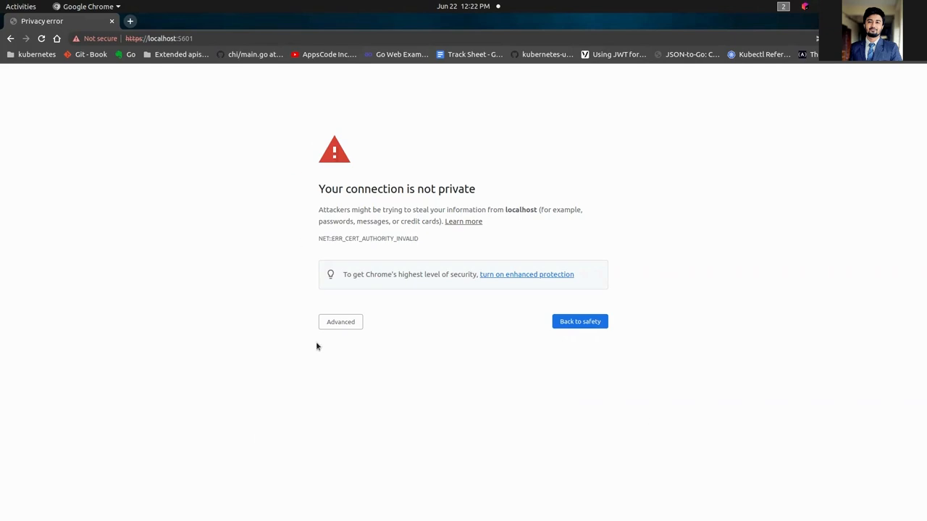
Bypass the localhost:5601 certificate warning via Advanced and 'Proceed to localhost (unsafe)'.
{"action": "left_click", "coordinate": [340, 321]}
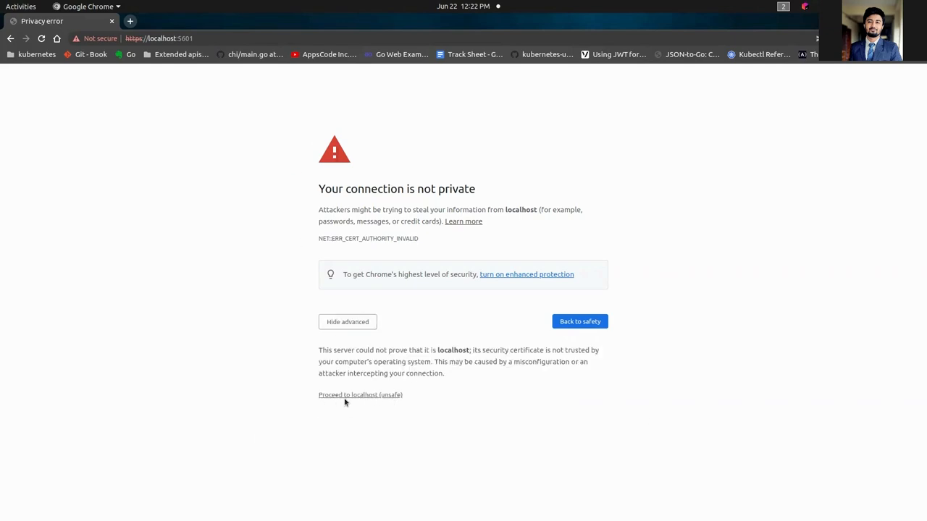
{"action": "left_click", "coordinate": [359, 394]}
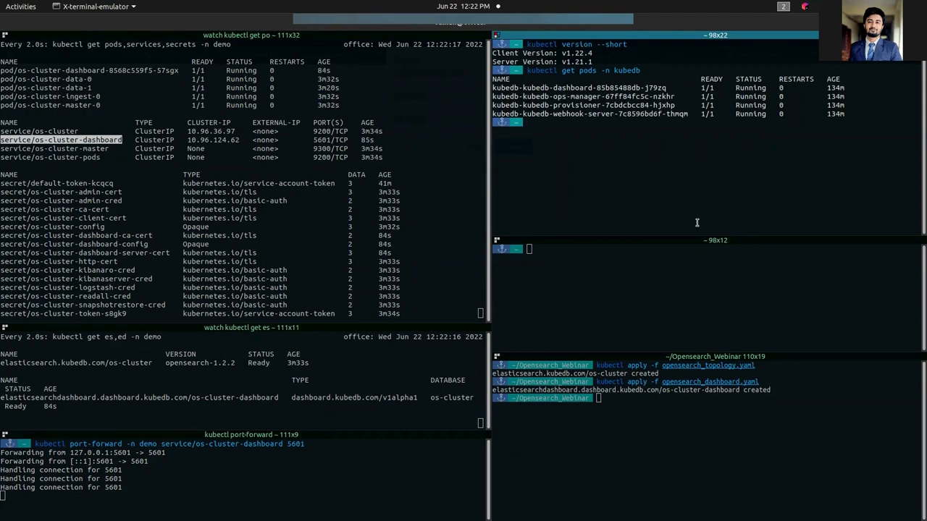
Decode the admin username from secret os-cluster-admin-cred, then enter the password lookup.
{"action": "type", "text": "kubectl get secret/os-cluster-admin-cred -n demo -o jsonpath='{.data.username}' | base64 -d"}
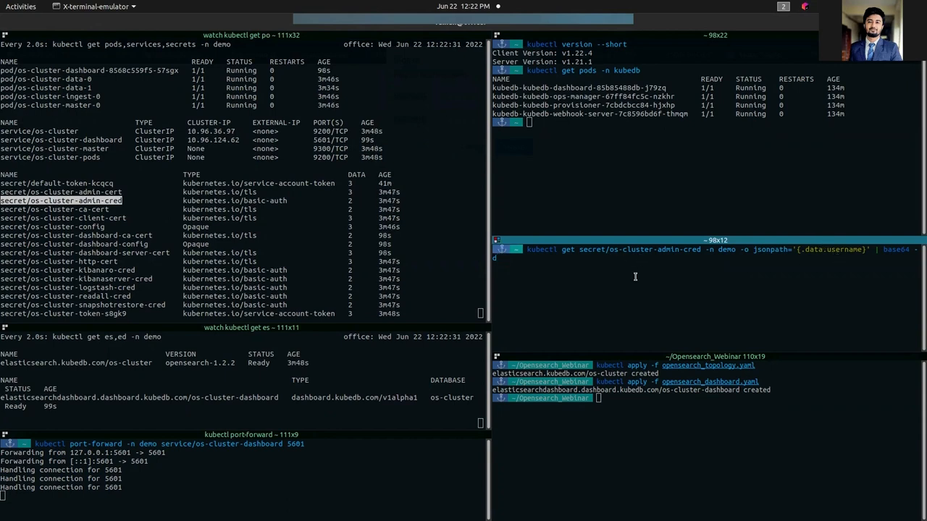
{"action": "key", "text": "Return"}
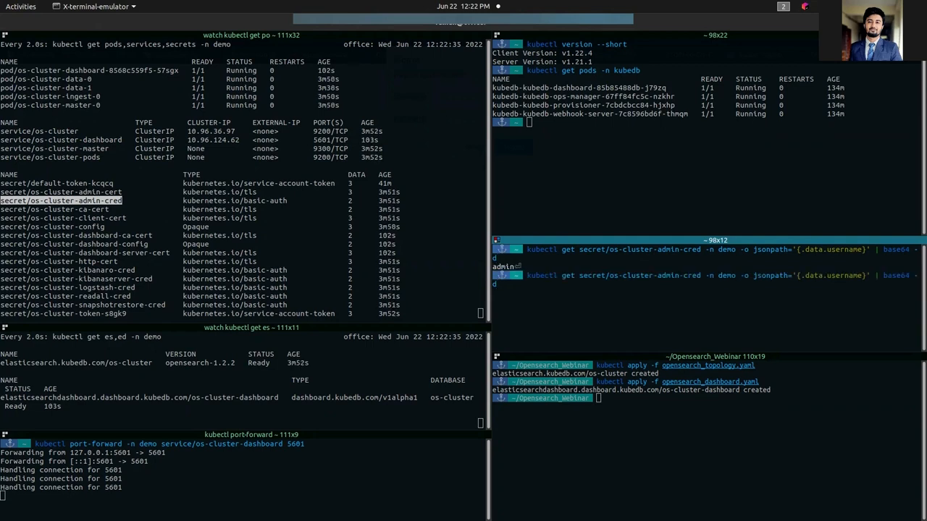
{"action": "type", "text": "kubectl get secret/os-cluster-admin-cred -n demo -o jsonpath='{.data.password}' | base64 -d"}
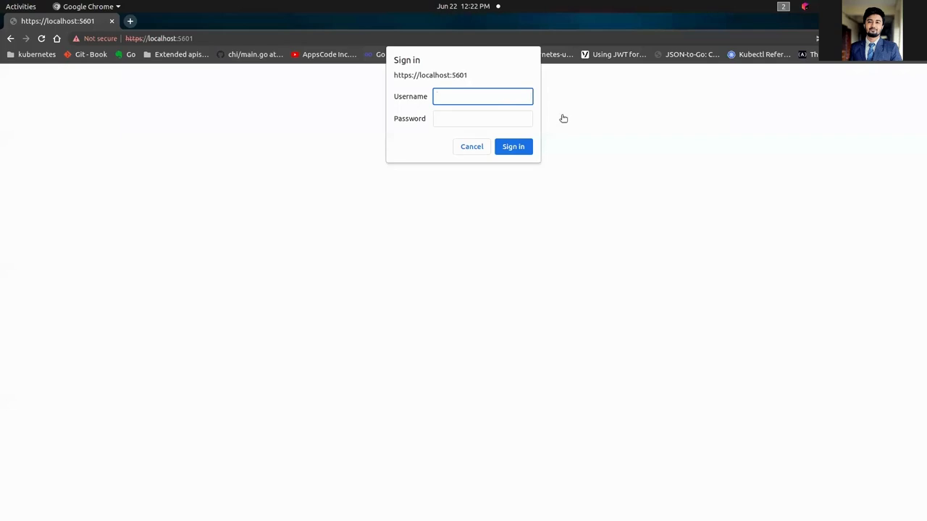
Sign in to OpenSearch Dashboards as admin and go to Dev tools.
{"action": "type", "text": "admin"}
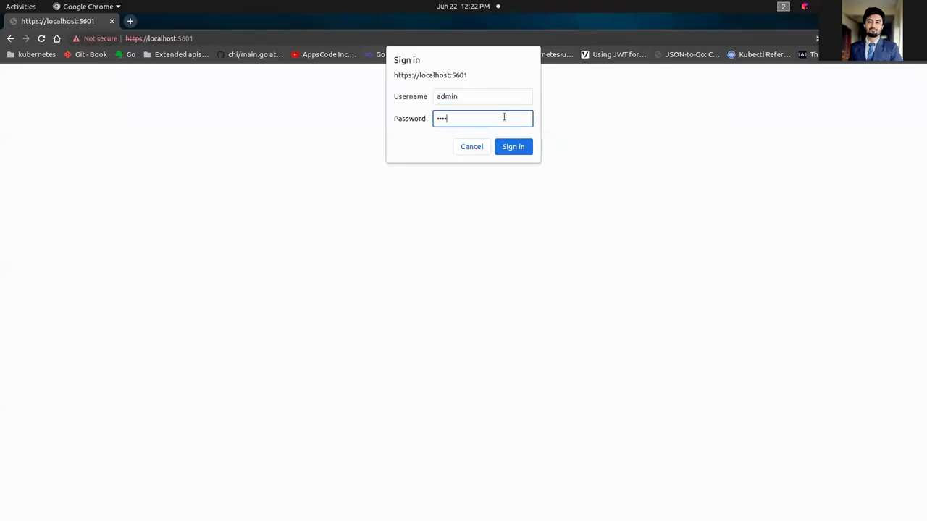
{"action": "type", "text": "password"}
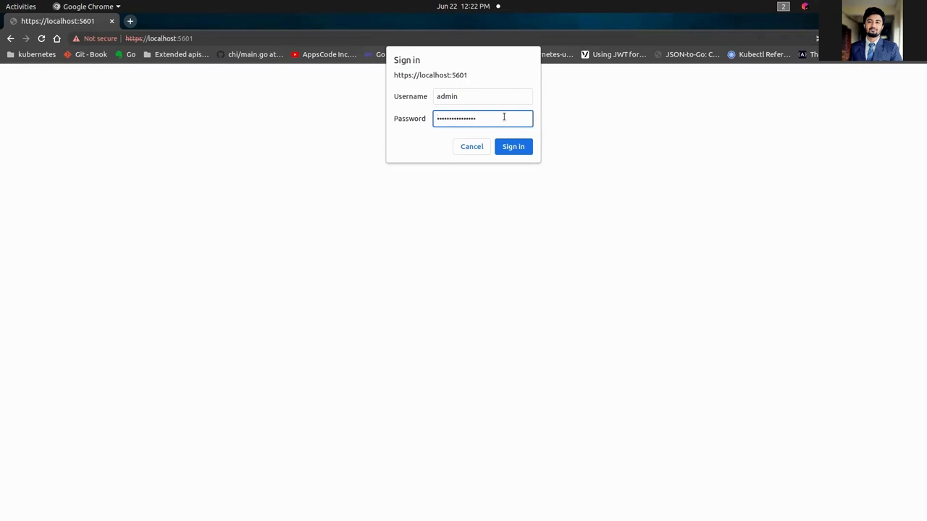
{"action": "left_click", "coordinate": [514, 147]}
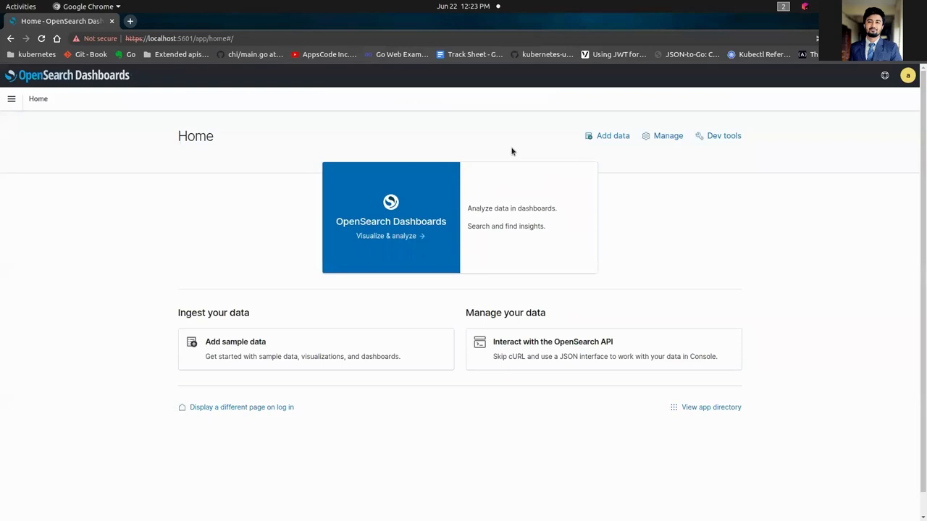
{"action": "mouse_move", "coordinate": [695, 224]}
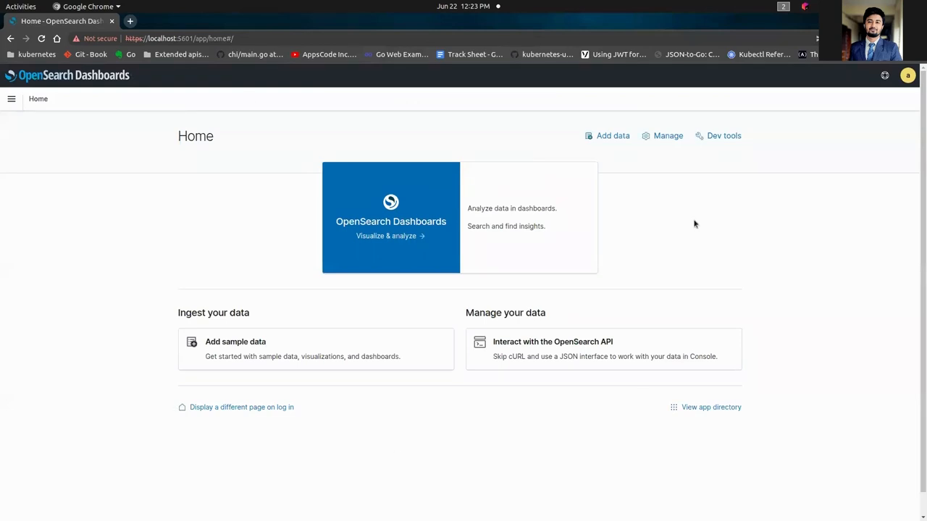
{"action": "mouse_move", "coordinate": [586, 282]}
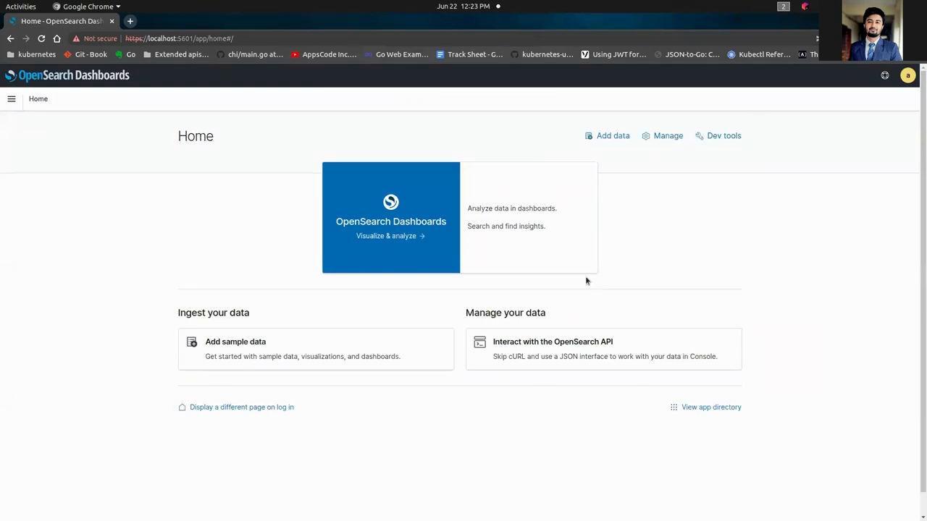
{"action": "mouse_move", "coordinate": [723, 136]}
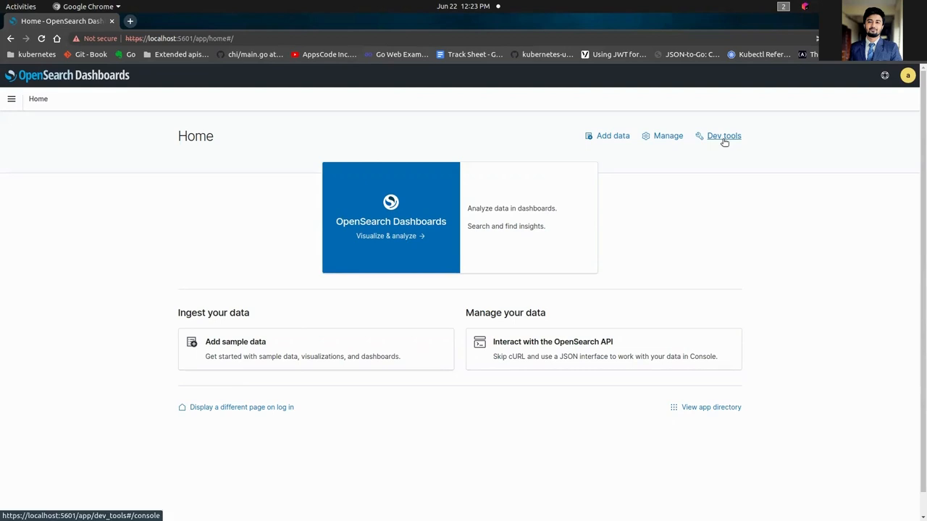
{"action": "left_click", "coordinate": [722, 136]}
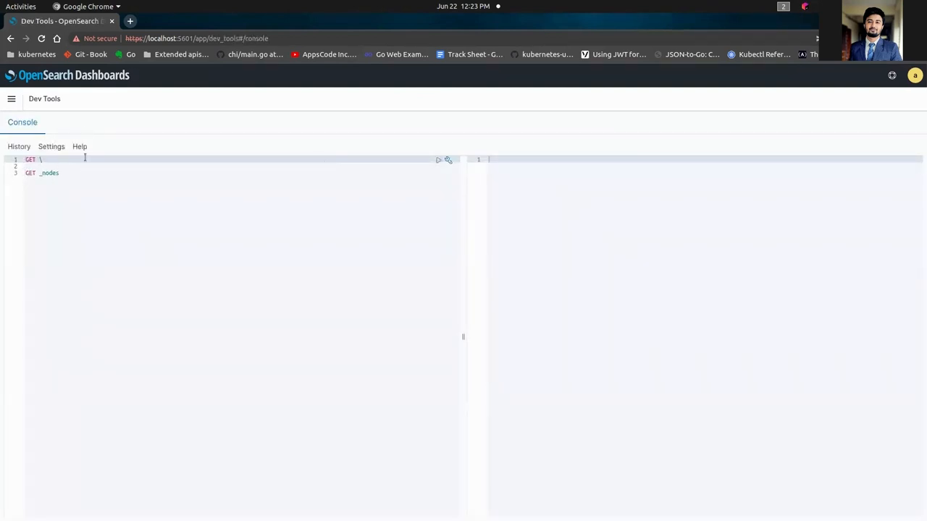
{"action": "mouse_move", "coordinate": [438, 160]}
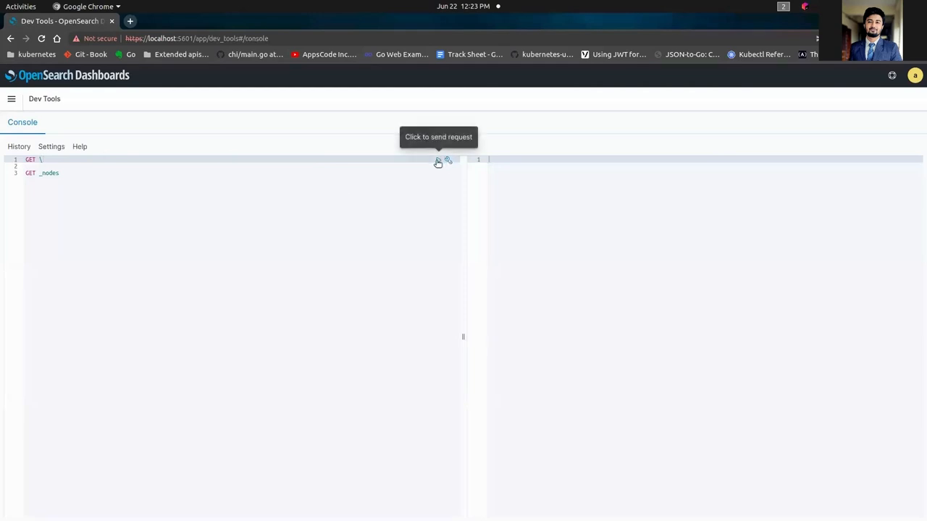
Send GET / to return os-cluster info (version 1.2.2), then select GET _nodes.
{"action": "left_click", "coordinate": [438, 160]}
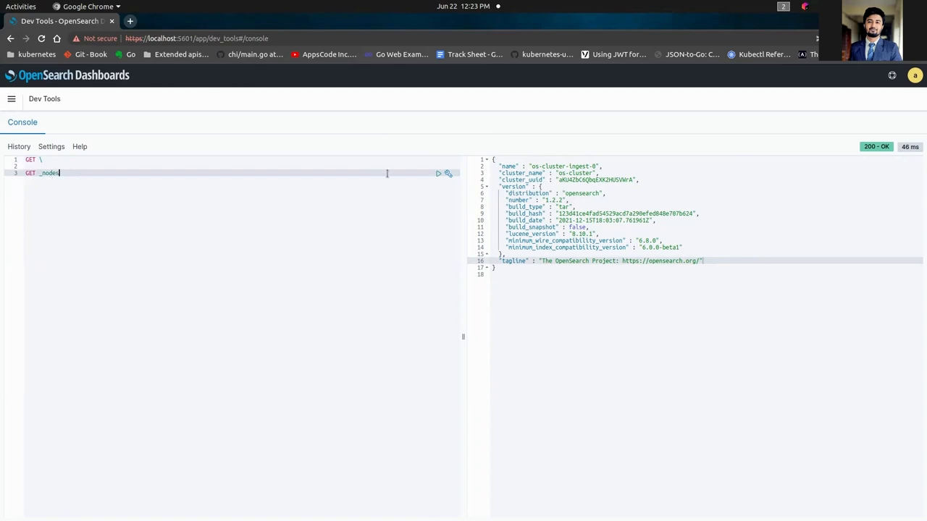
{"action": "left_click", "coordinate": [438, 173]}
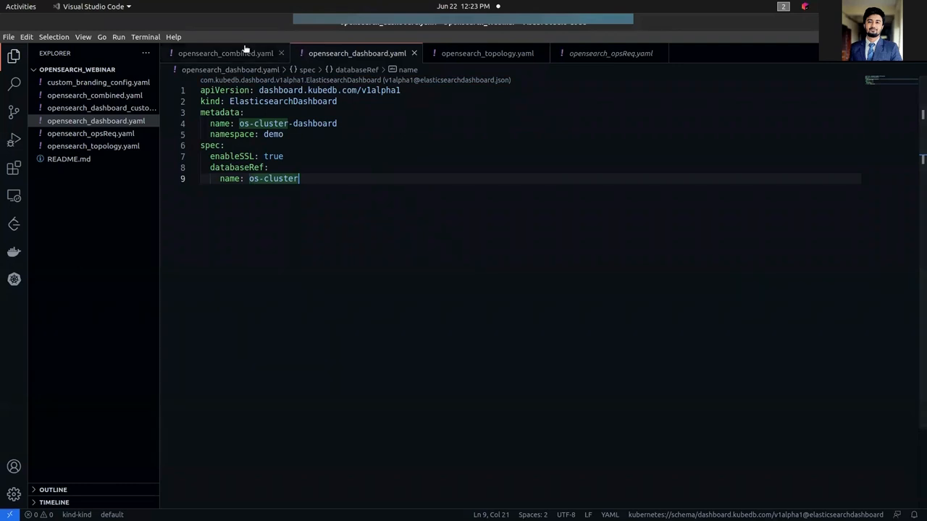
Bring up the opensearch_combined.yaml tab in VS Code.
{"action": "left_click", "coordinate": [486, 53]}
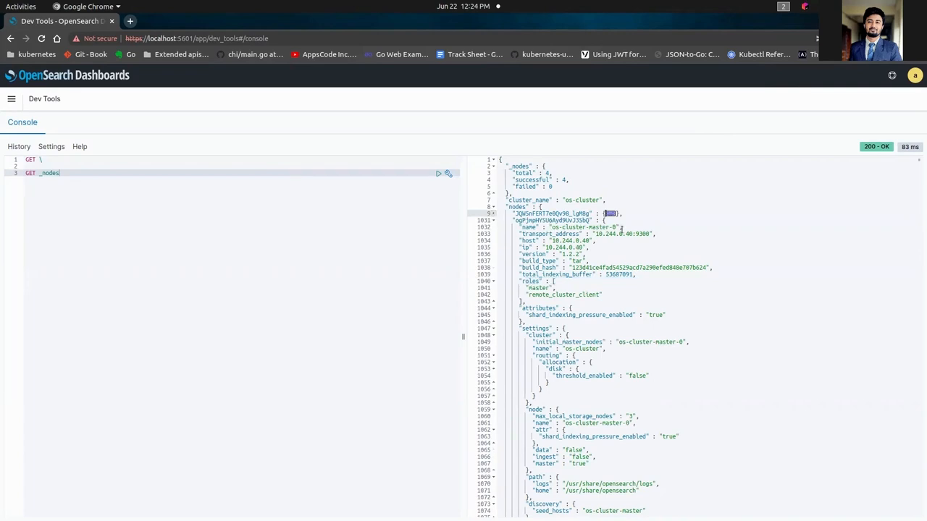
{"action": "mouse_move", "coordinate": [561, 287]}
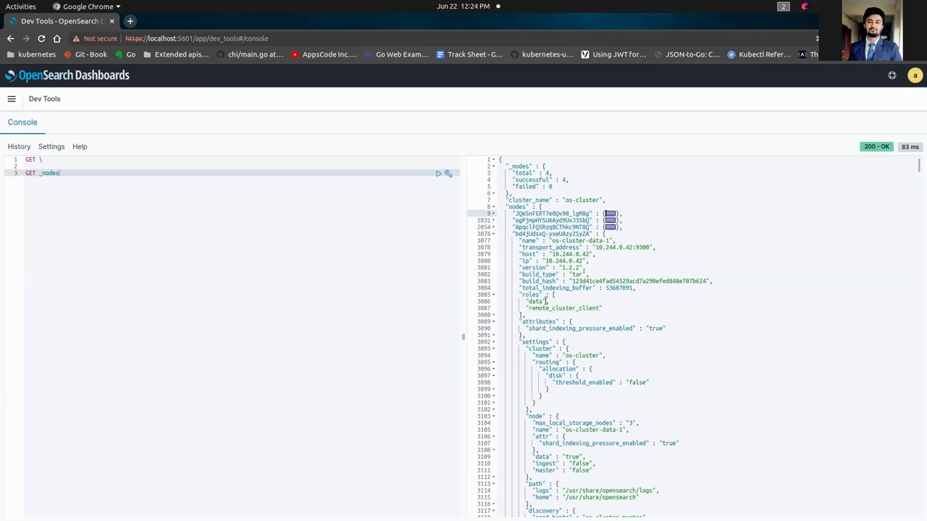
Collapse os-cluster-data-1, expand the first node, and scroll through its roles.
{"action": "left_click", "coordinate": [493, 206]}
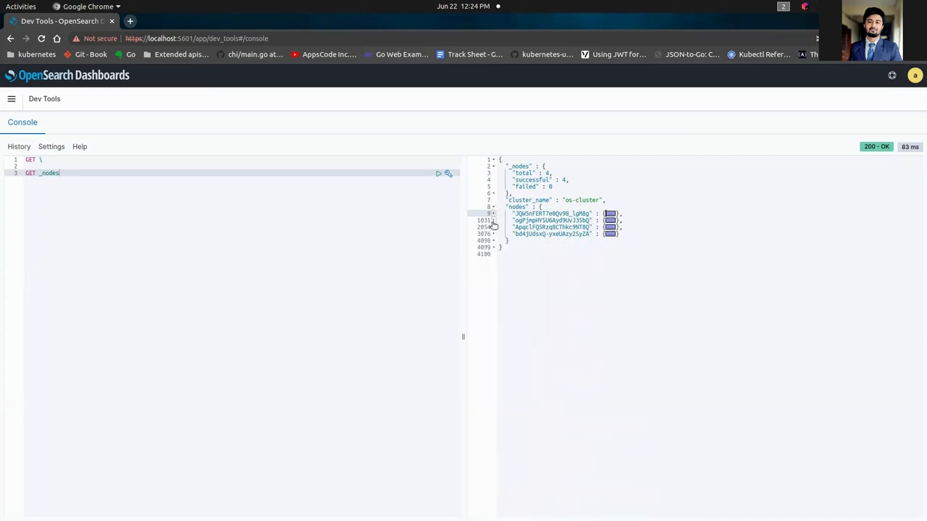
{"action": "left_click", "coordinate": [493, 213]}
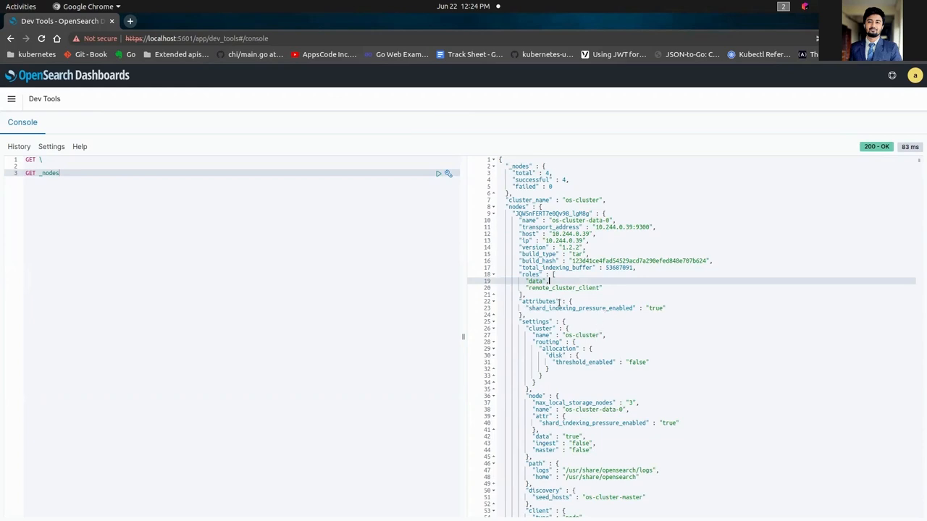
{"action": "mouse_move", "coordinate": [707, 357]}
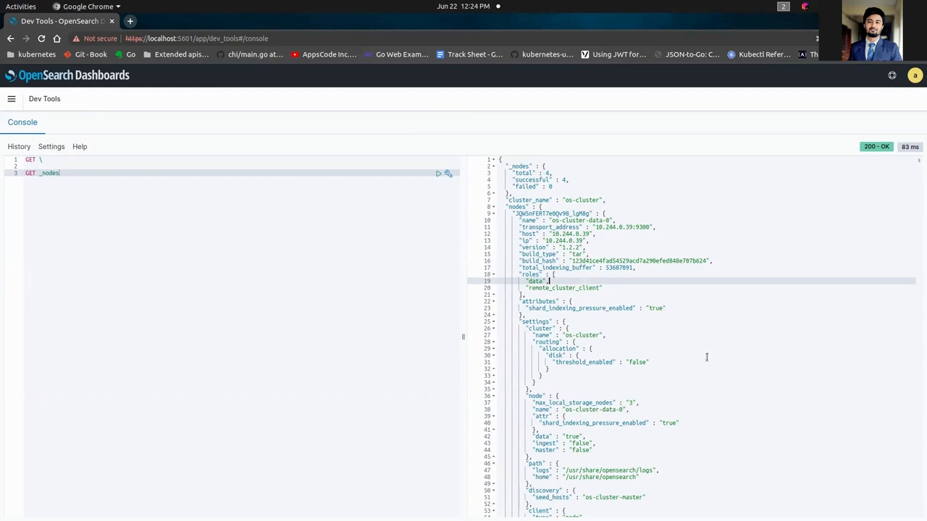
{"action": "scroll", "scroll_direction": "down", "scroll_amount": 3}
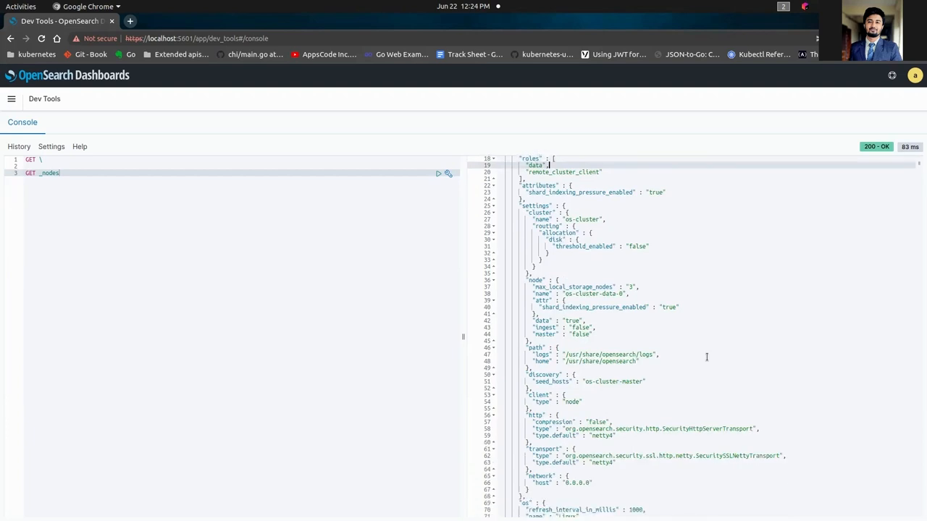